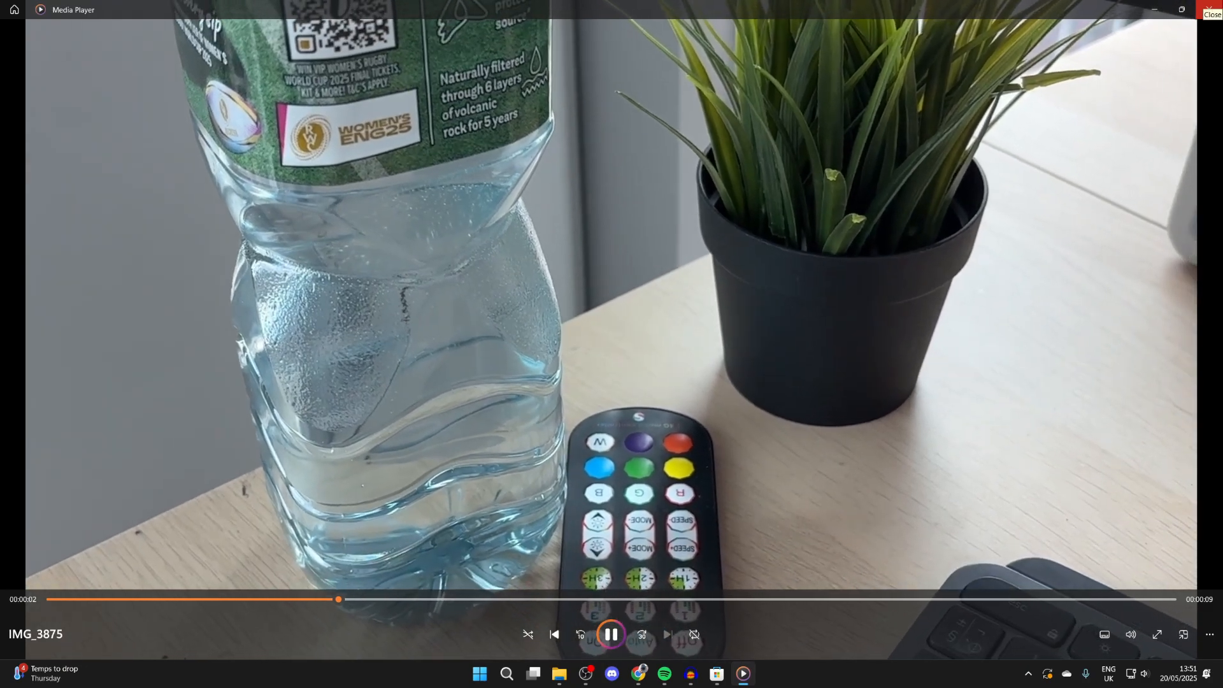
Close the Media Player window playing IMG_3875, returning to the desktop.
left_click(1211, 13)
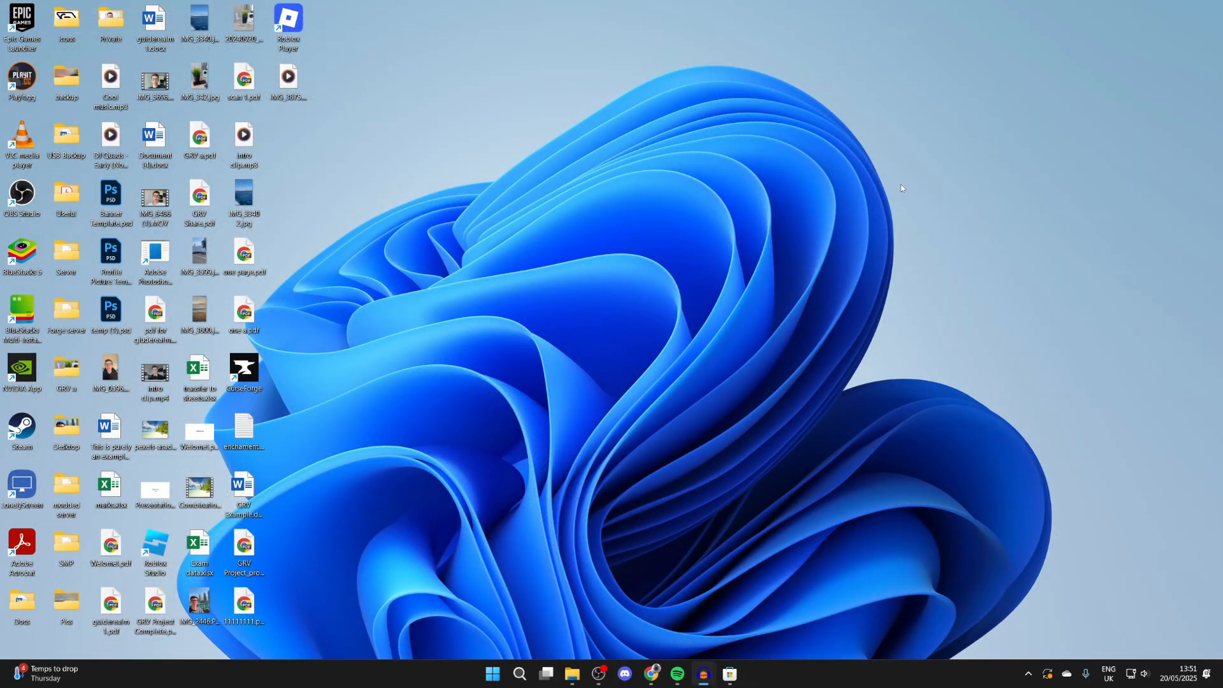
mouse_move(747, 642)
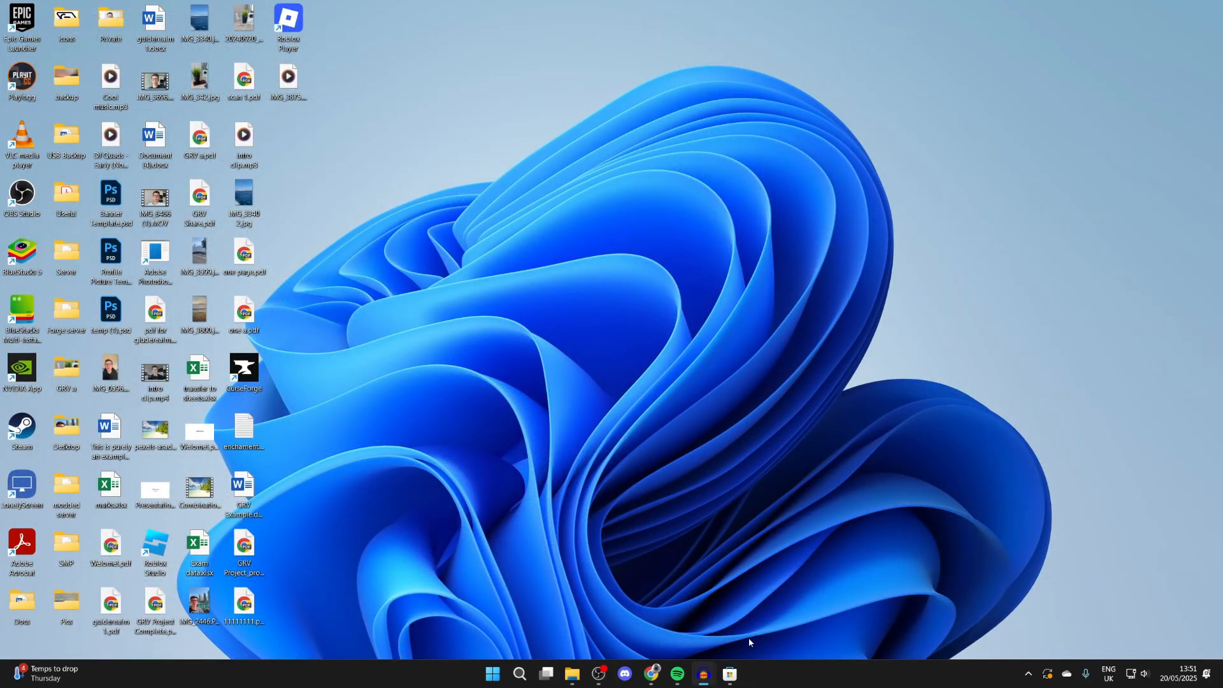
mouse_move(729, 675)
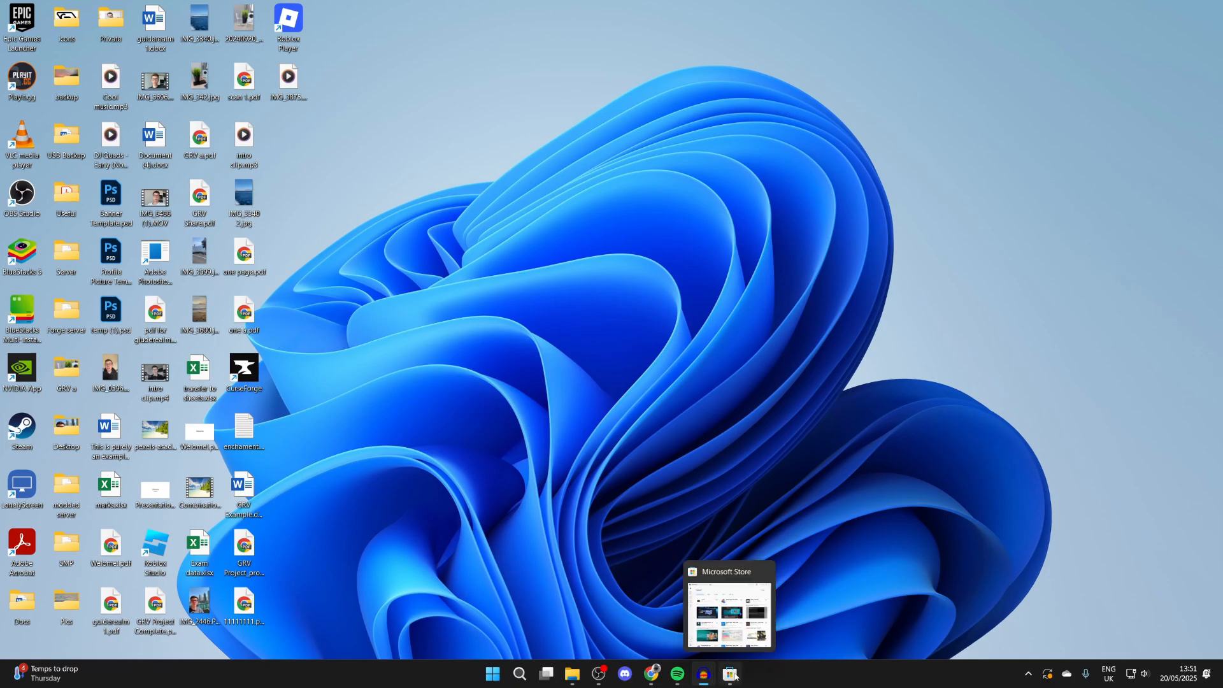
Bring the Microsoft Store forward and launch CapCut from the search results.
left_click(728, 673)
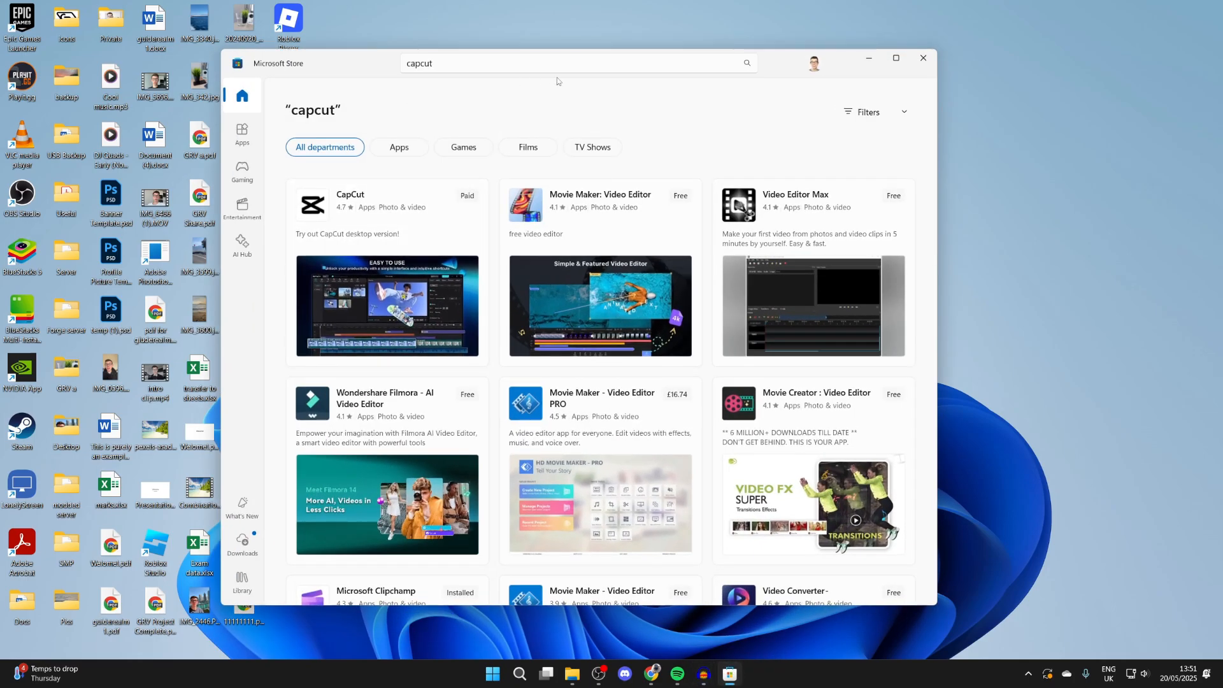
mouse_move(412, 212)
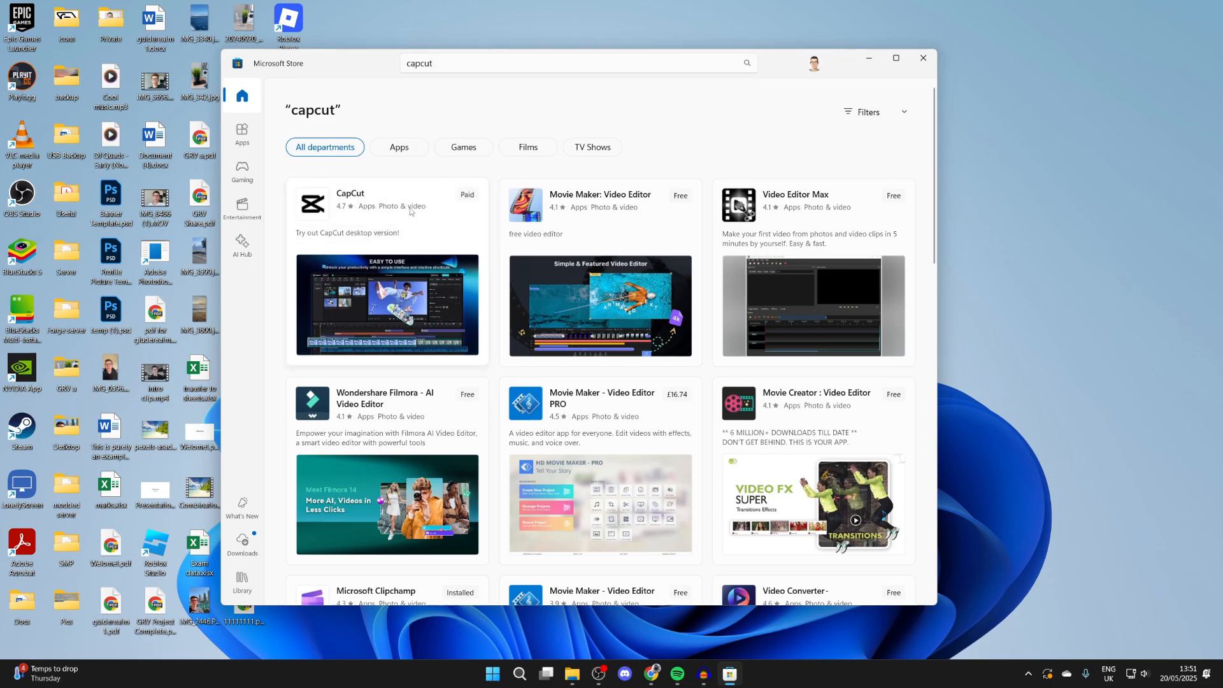
left_click(922, 57)
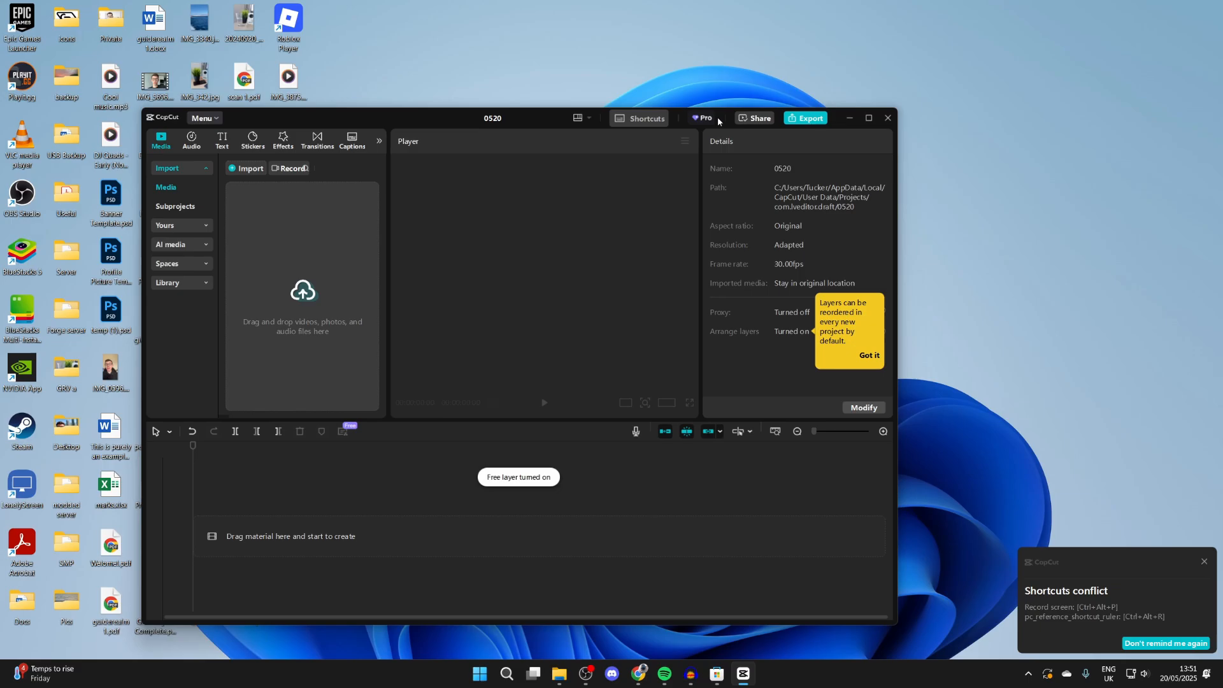
Maximise CapCut and import IMG_3875.MOV from the Desktop, accepting the multiple audio tracks notice.
left_click(867, 117)
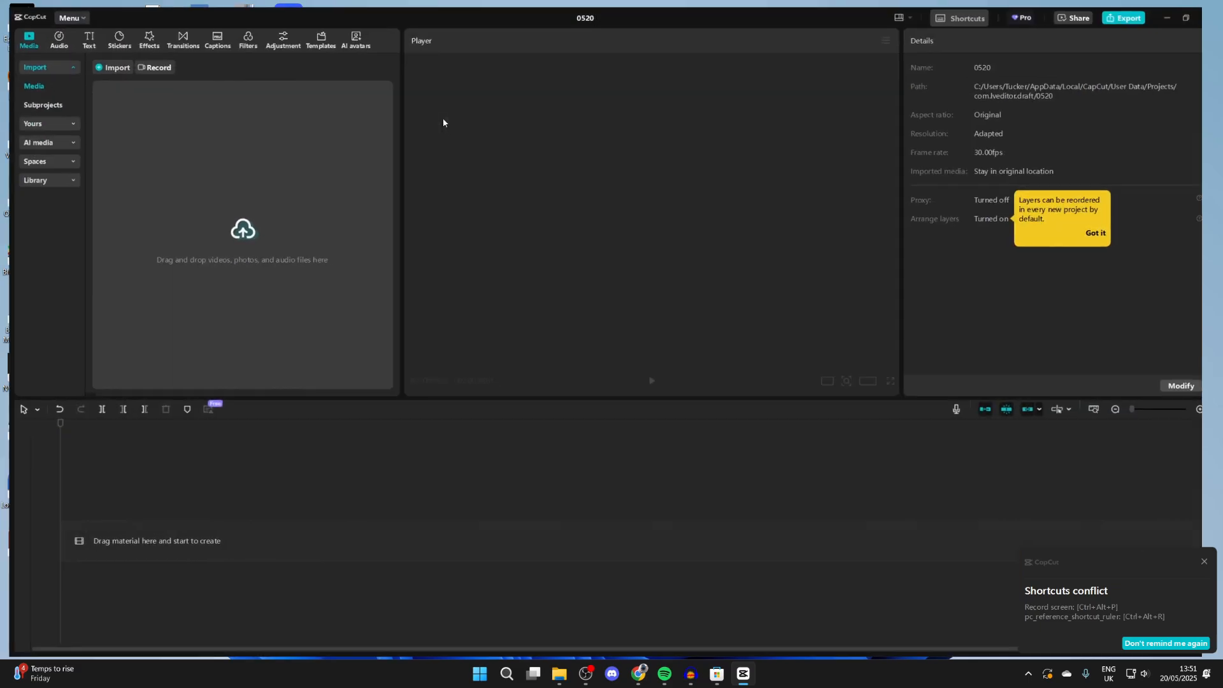
left_click(118, 67)
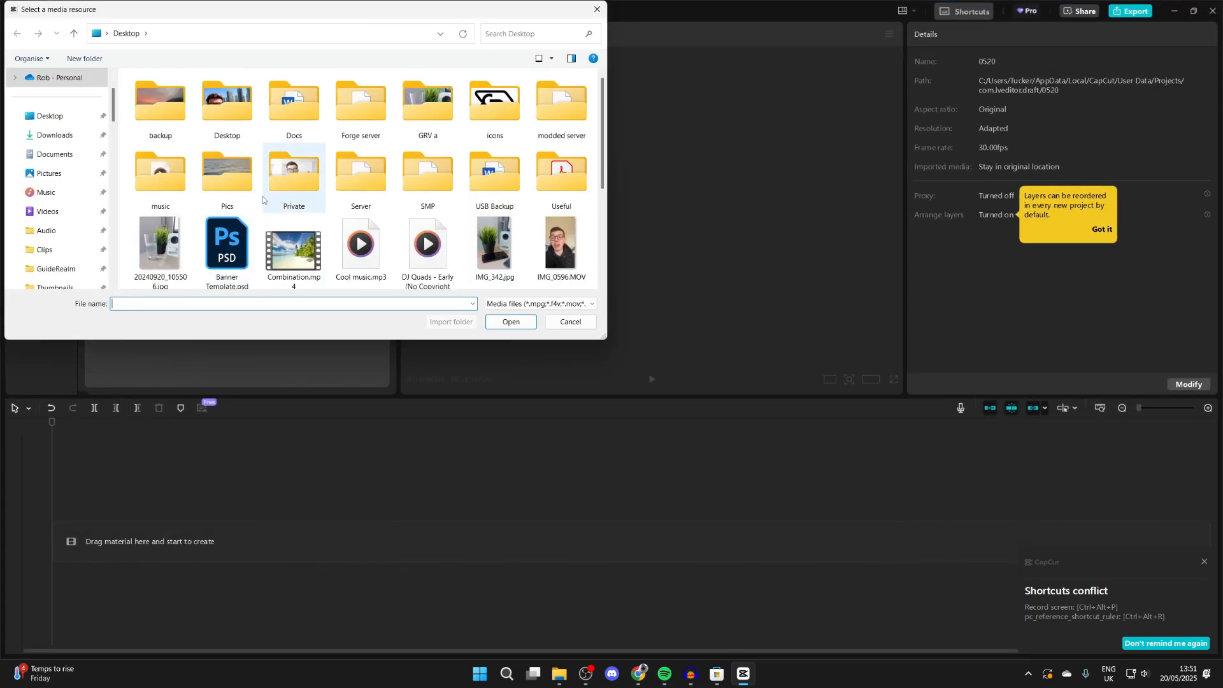
left_click(50, 115)
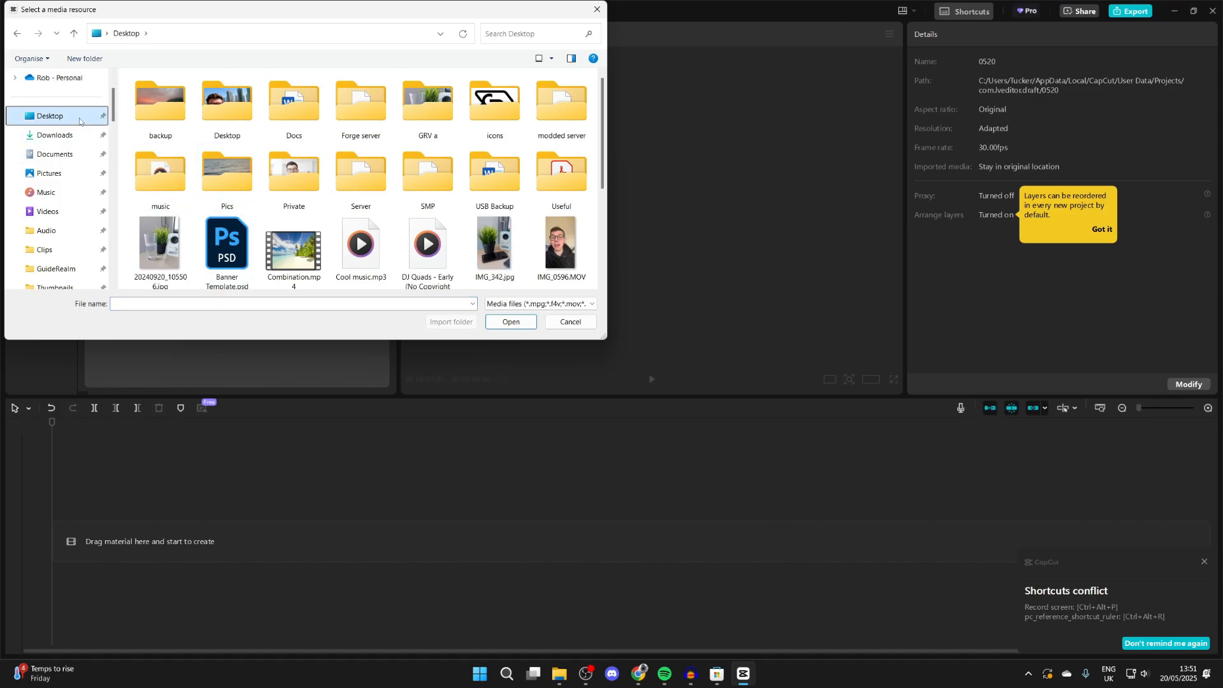
left_click(510, 322)
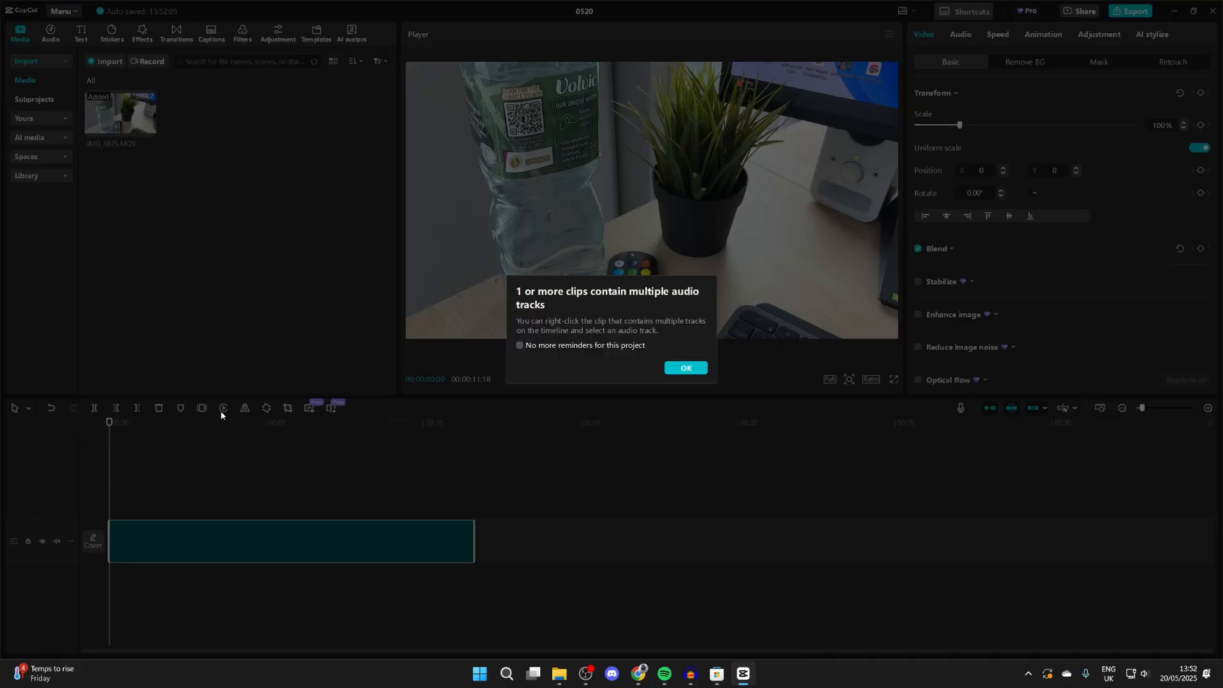
left_click(684, 367)
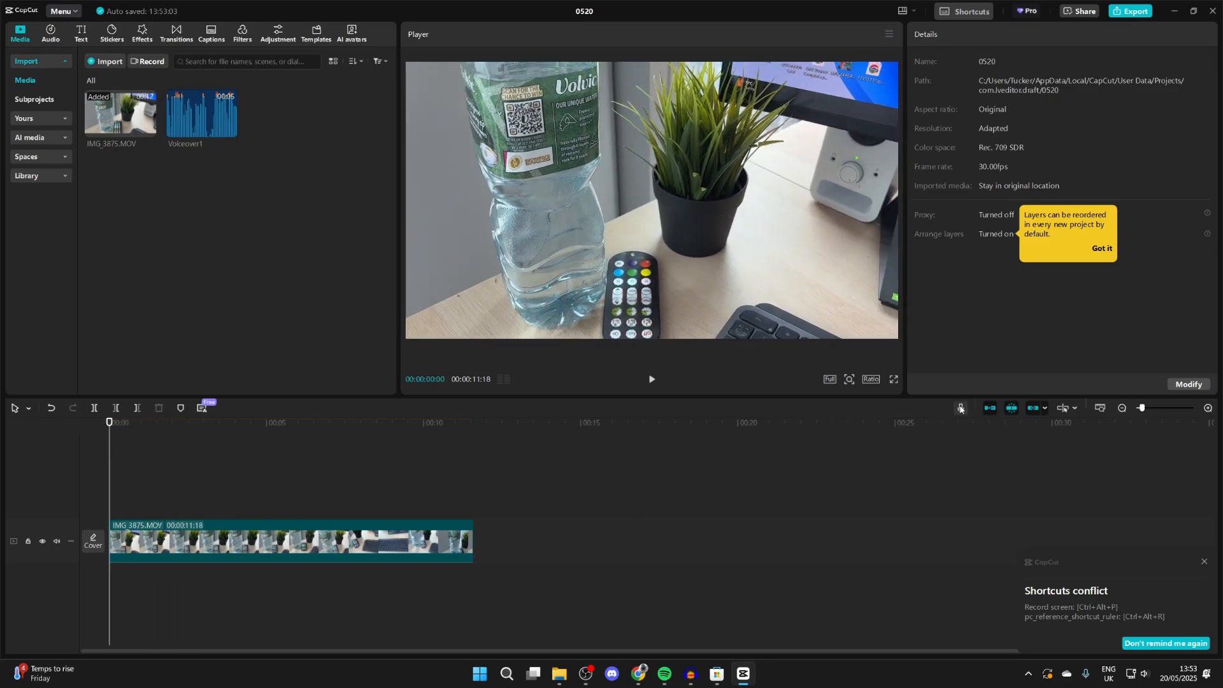
Record a roughly 6-second voiceover with the timeline's audio recorder.
left_click(960, 408)
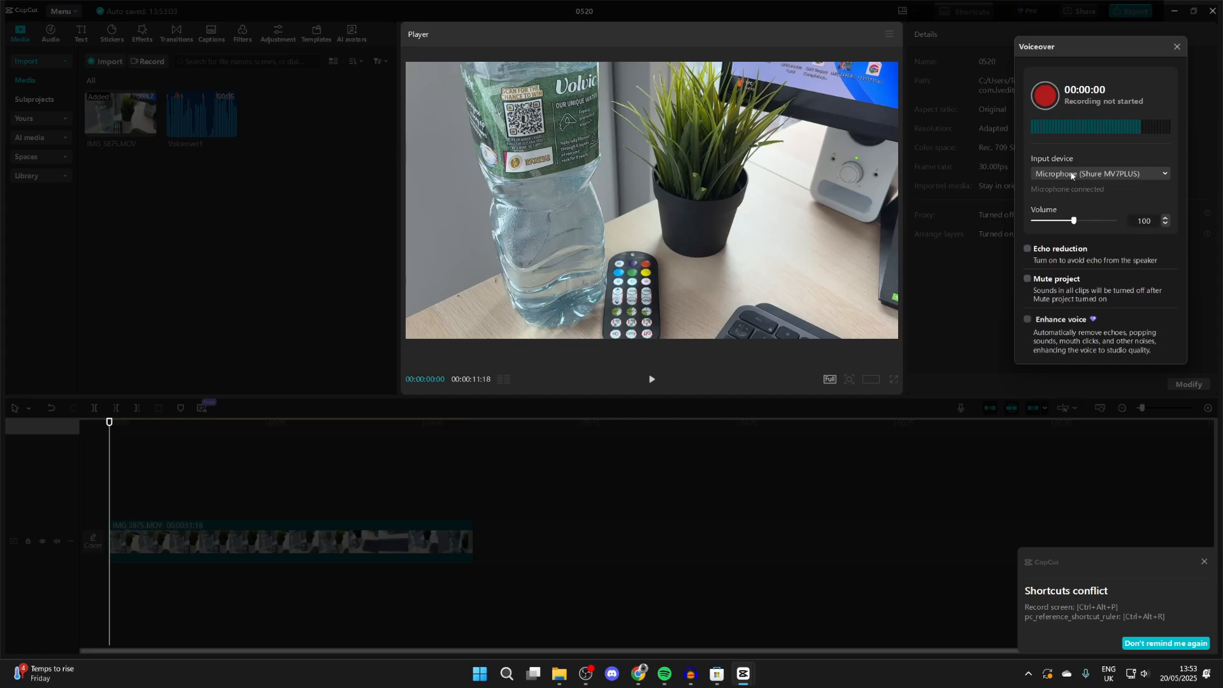
mouse_move(1048, 99)
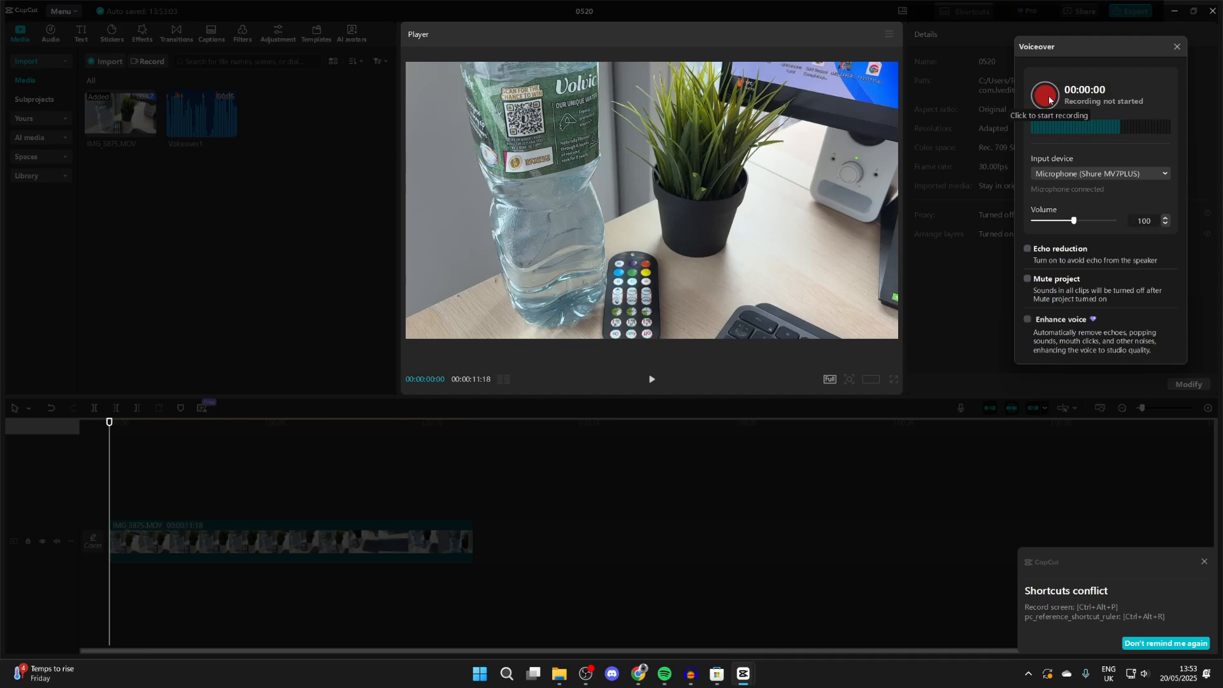
left_click(1044, 96)
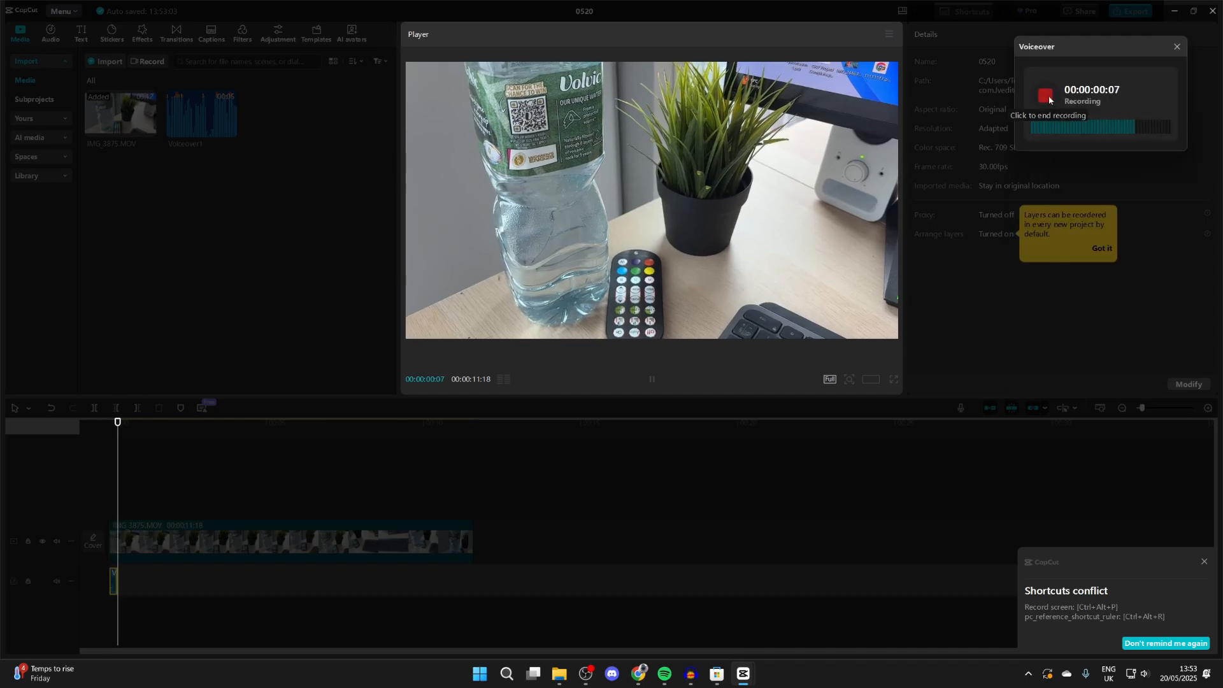
left_click(1044, 96)
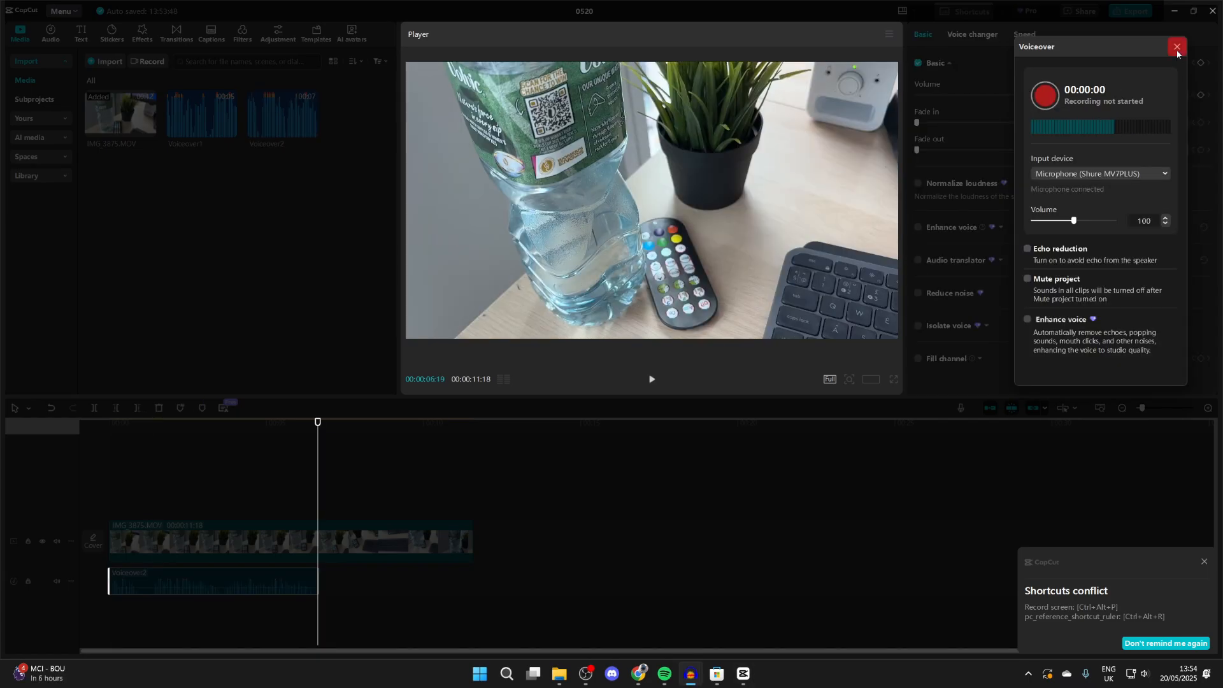
Close the recorder and reposition the Voiceover2 clip so it starts at 00:00 under the video.
left_click(1176, 47)
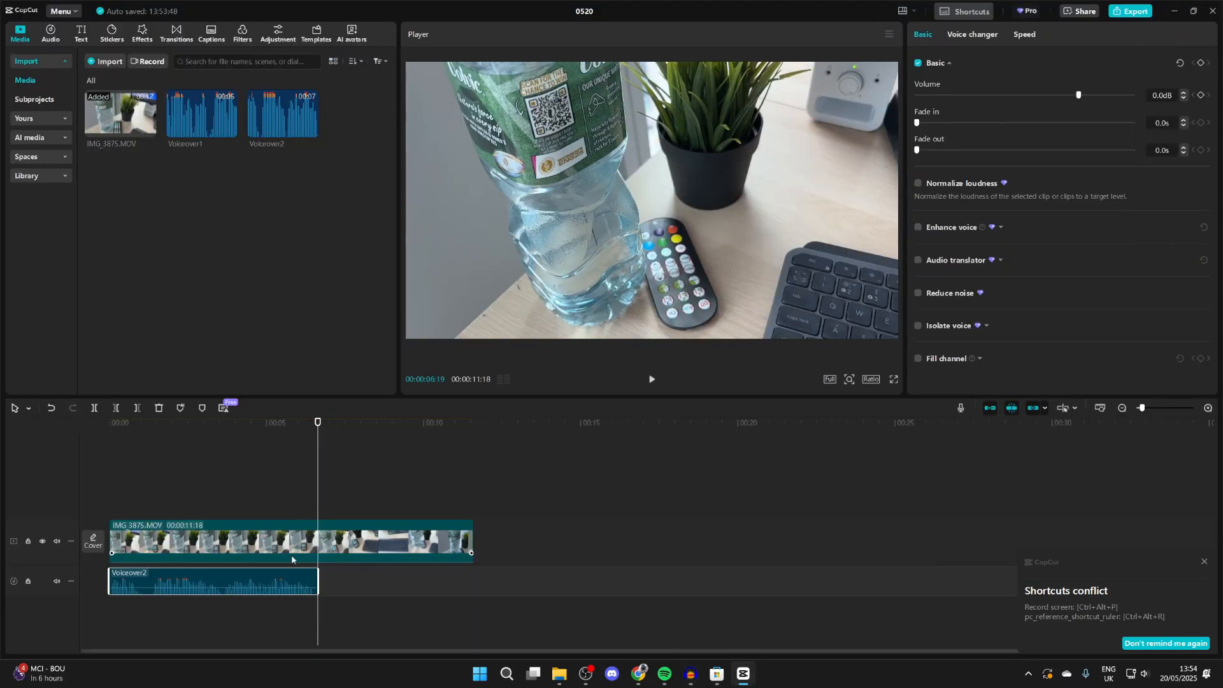
left_click_drag(213, 580, 338, 582)
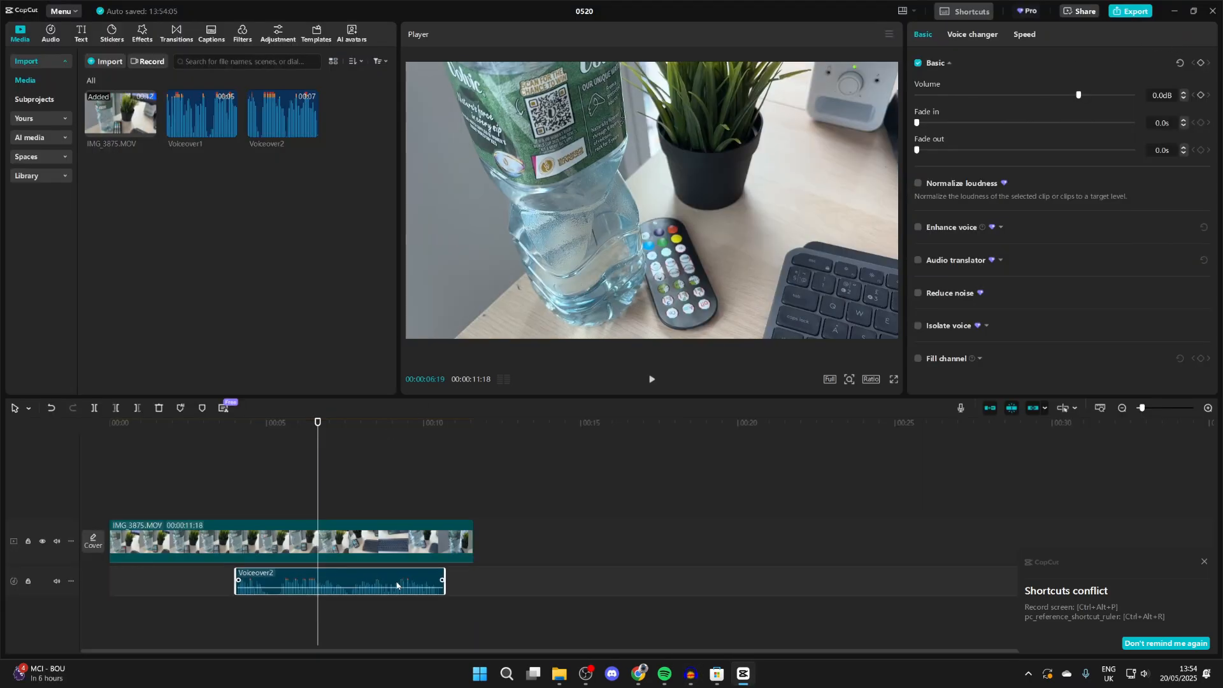
left_click_drag(339, 583, 268, 583)
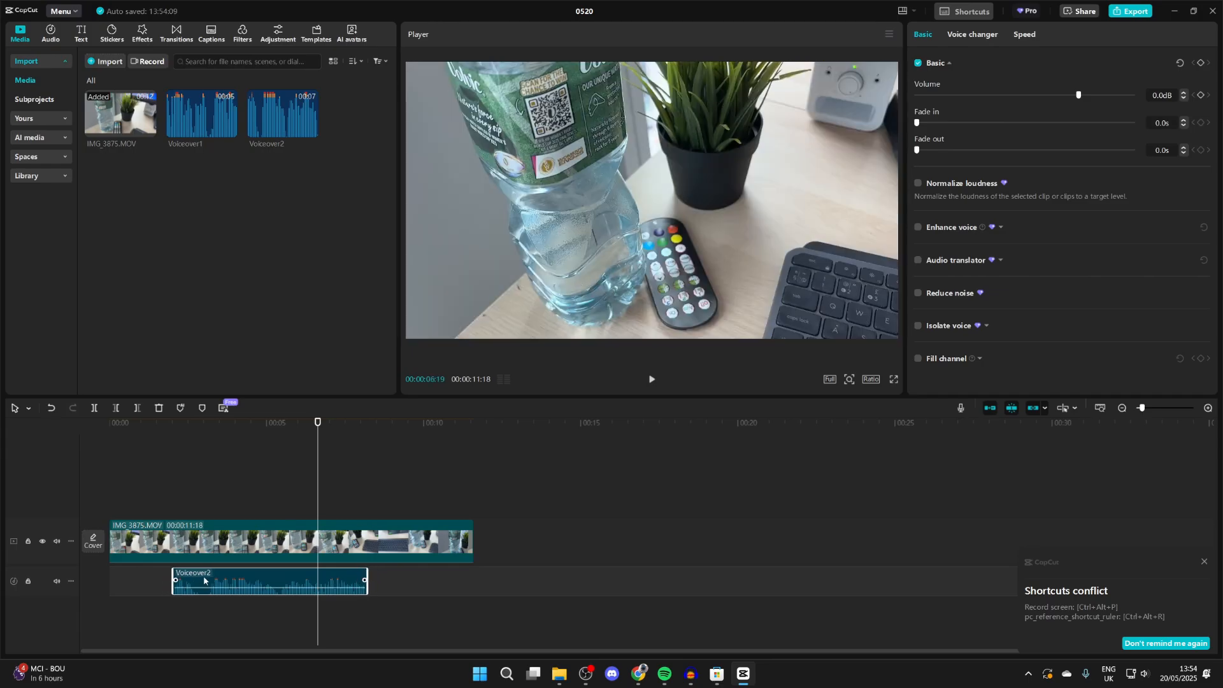
left_click_drag(269, 581, 204, 581)
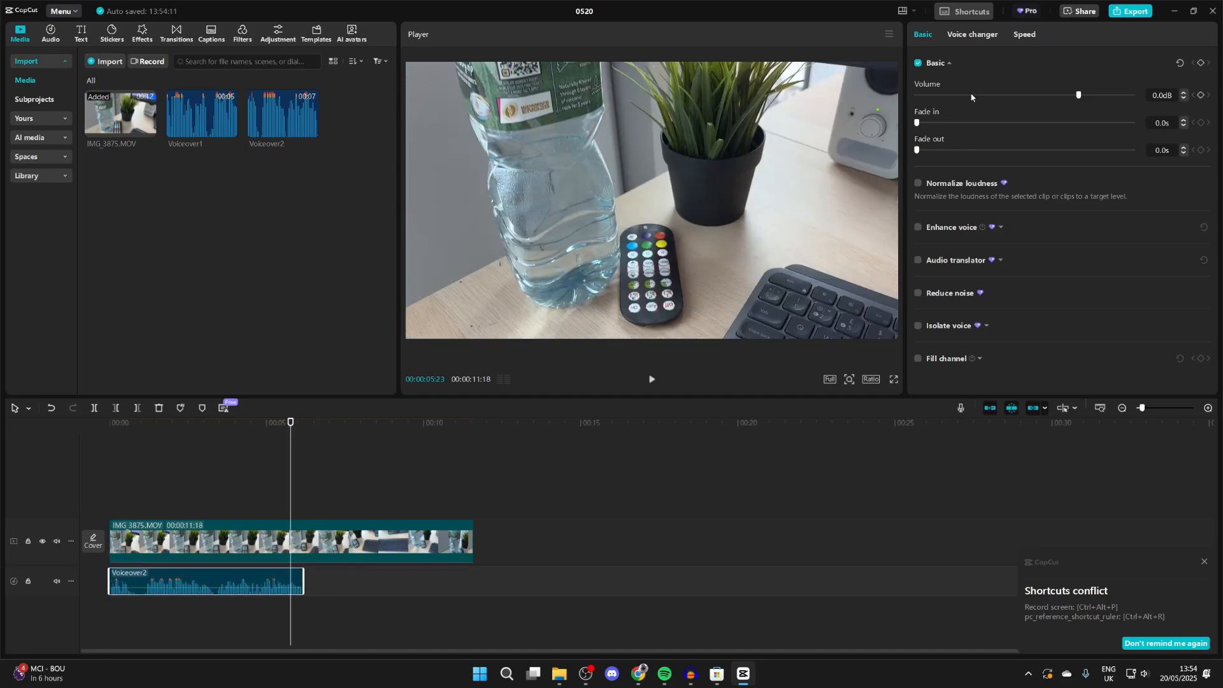
left_click(1129, 12)
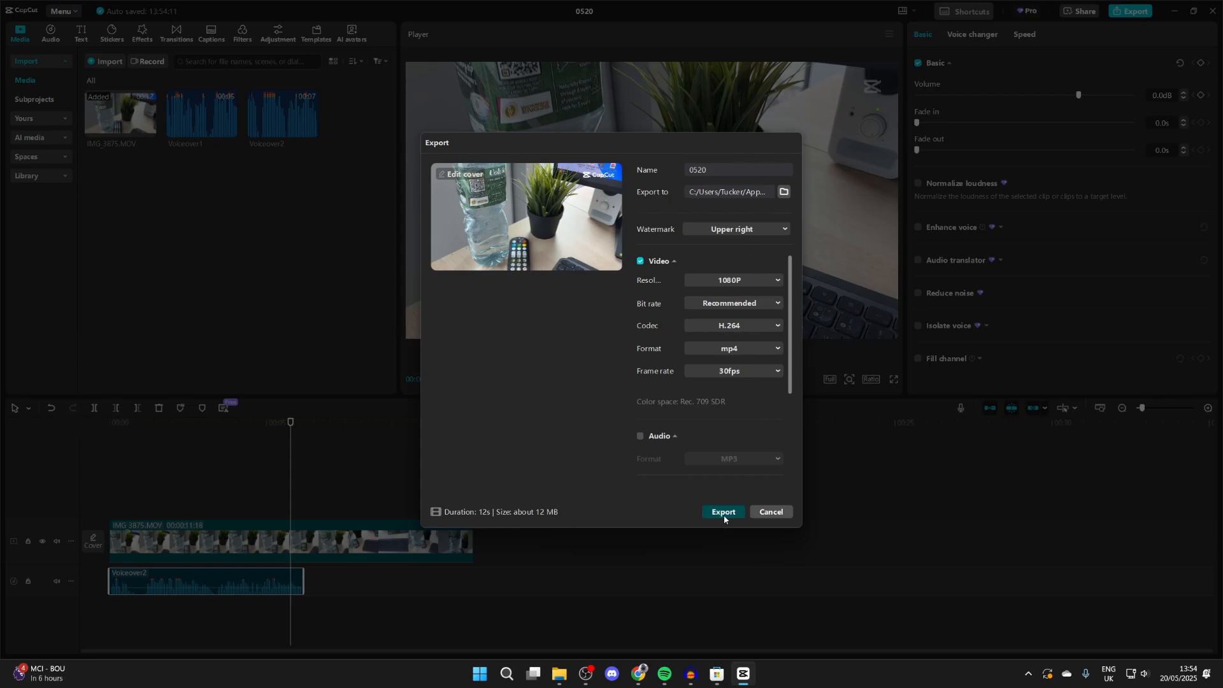
Export the project as a 1080P H.264 mp4 at 30fps to the computer.
left_click(721, 512)
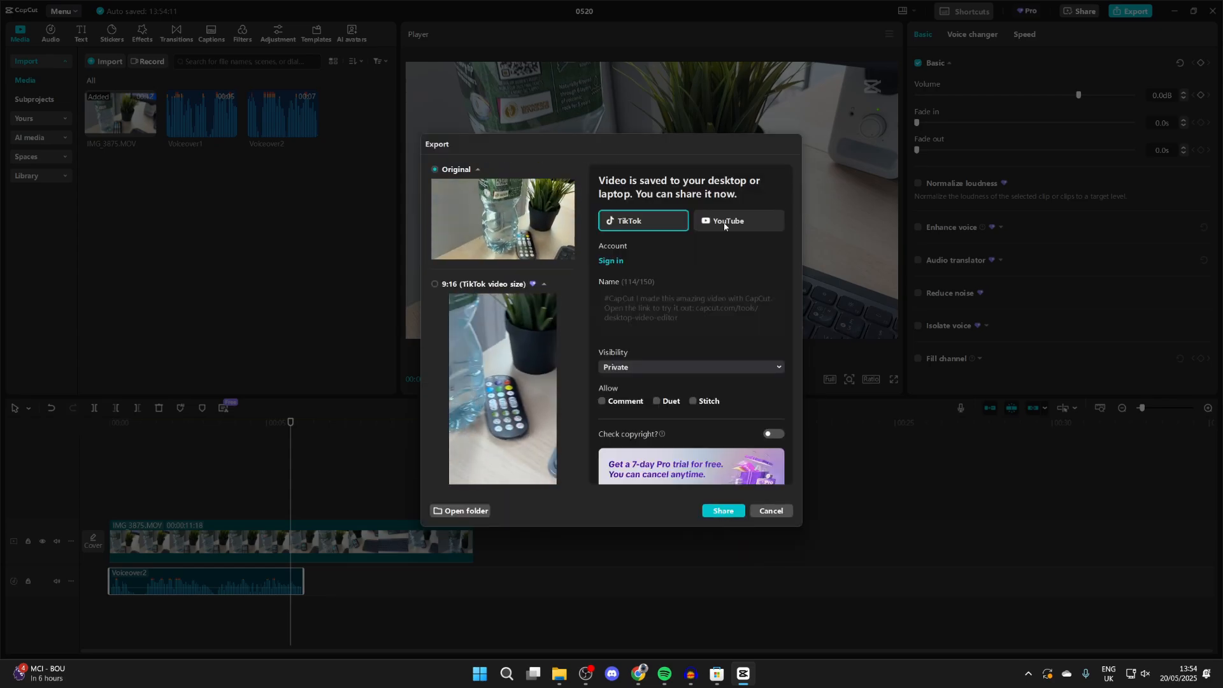